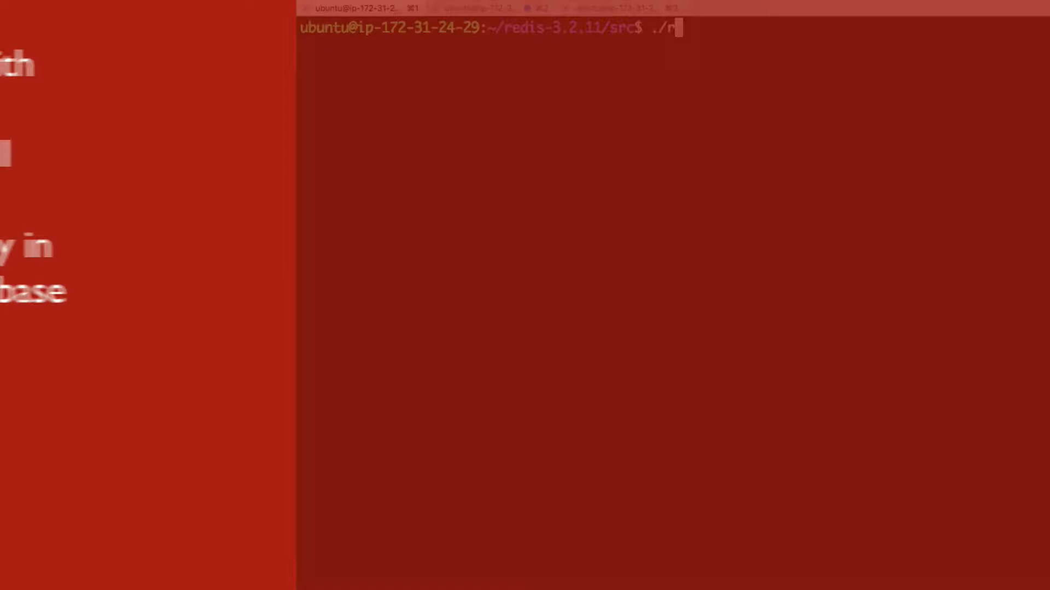
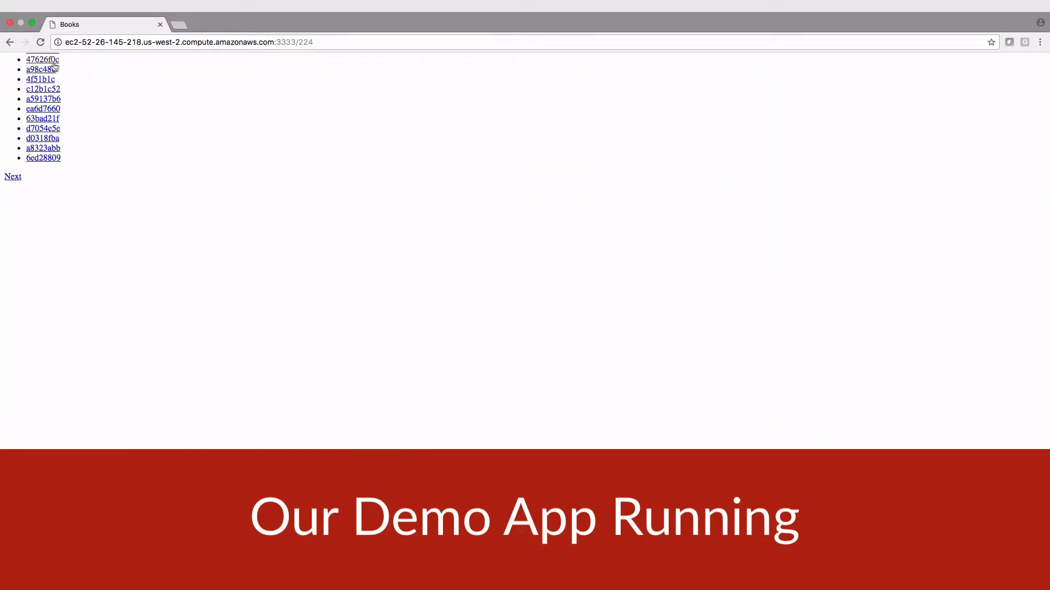
- Browse the book ID links in the Books demo app
left_click(43, 60)
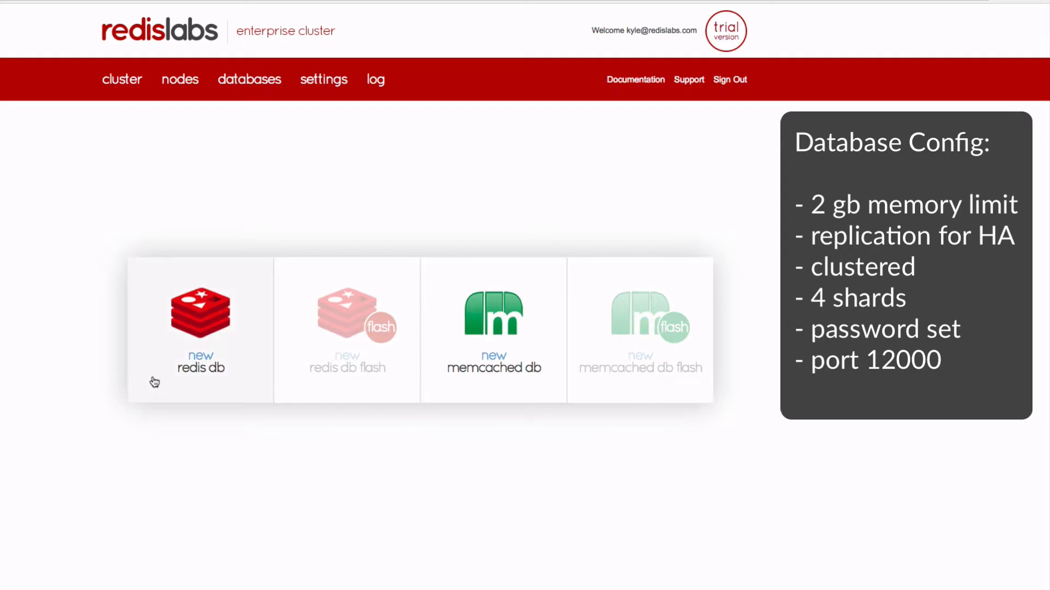
- Create database my-db: 2 GB memory, replication, password, port 12000, clustering enabled
left_click(198, 318)
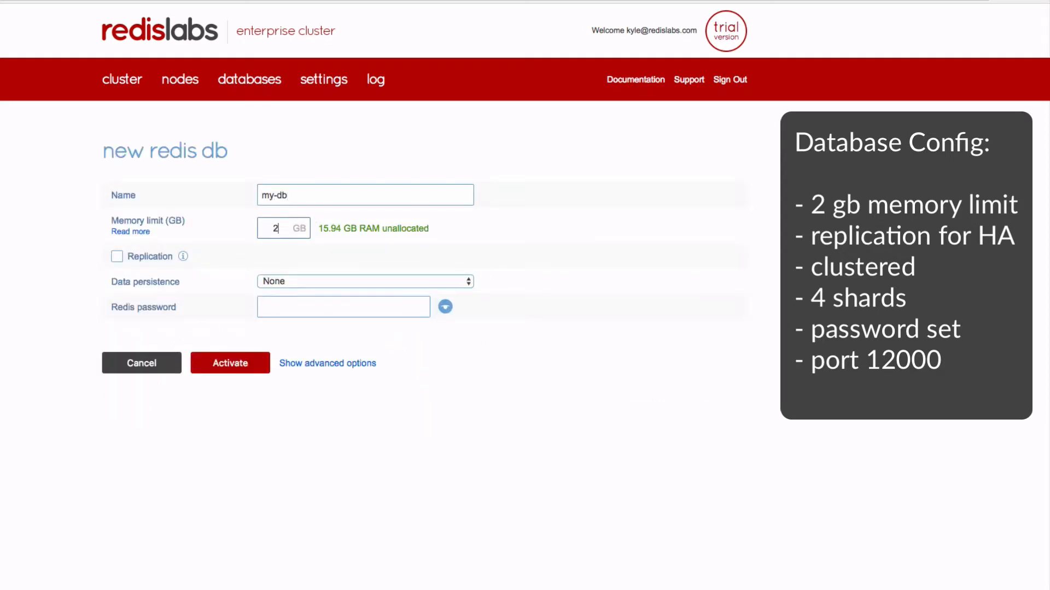
left_click(116, 256)
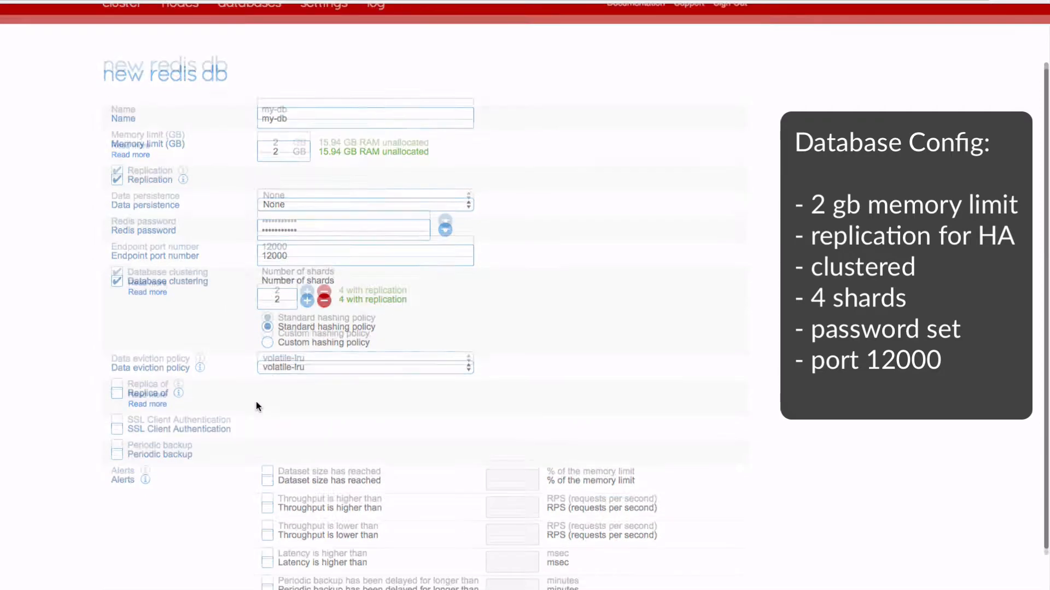
scroll("down", 3)
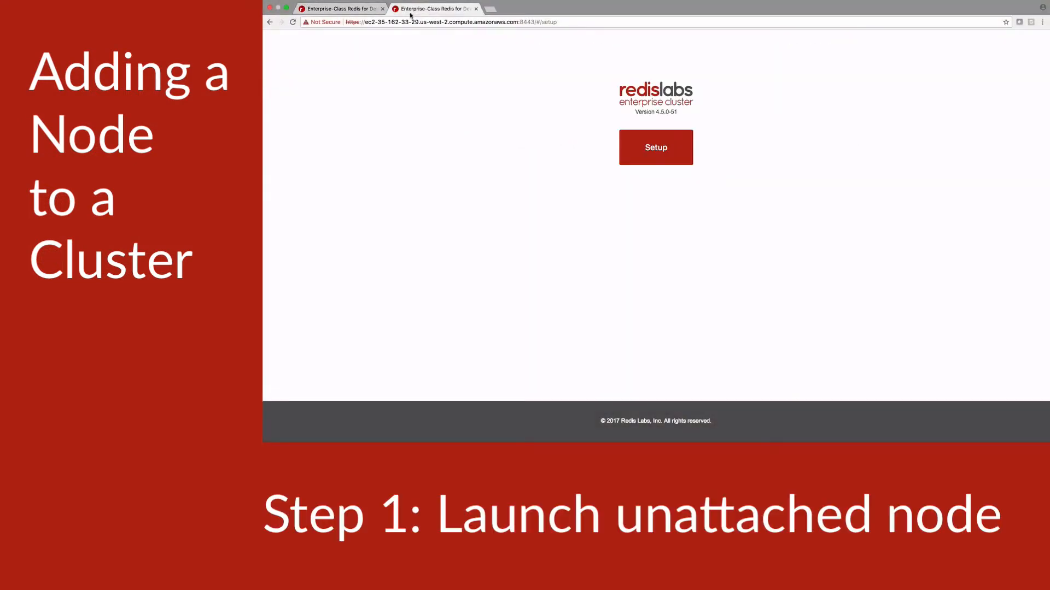
- Join the unattached node to cluster 172.31.31.90 using the kyle@ admin credentials
left_click(656, 147)
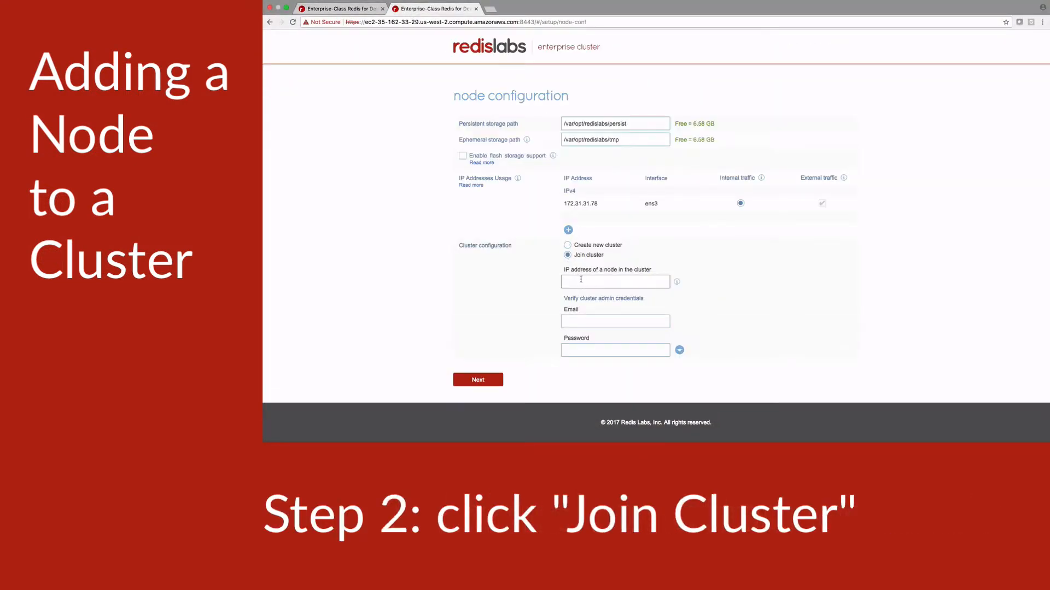
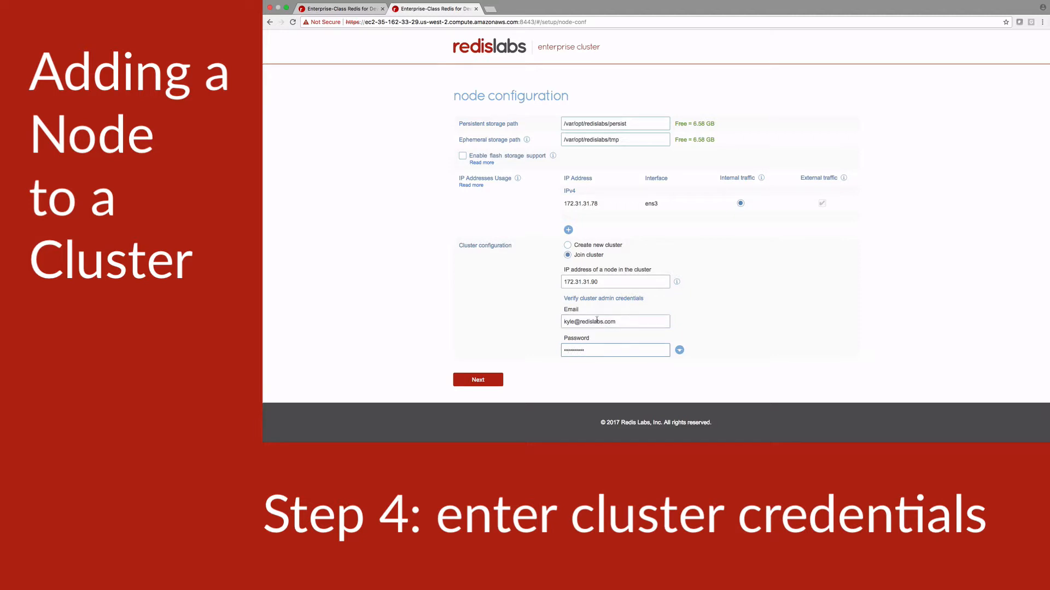
left_click(478, 380)
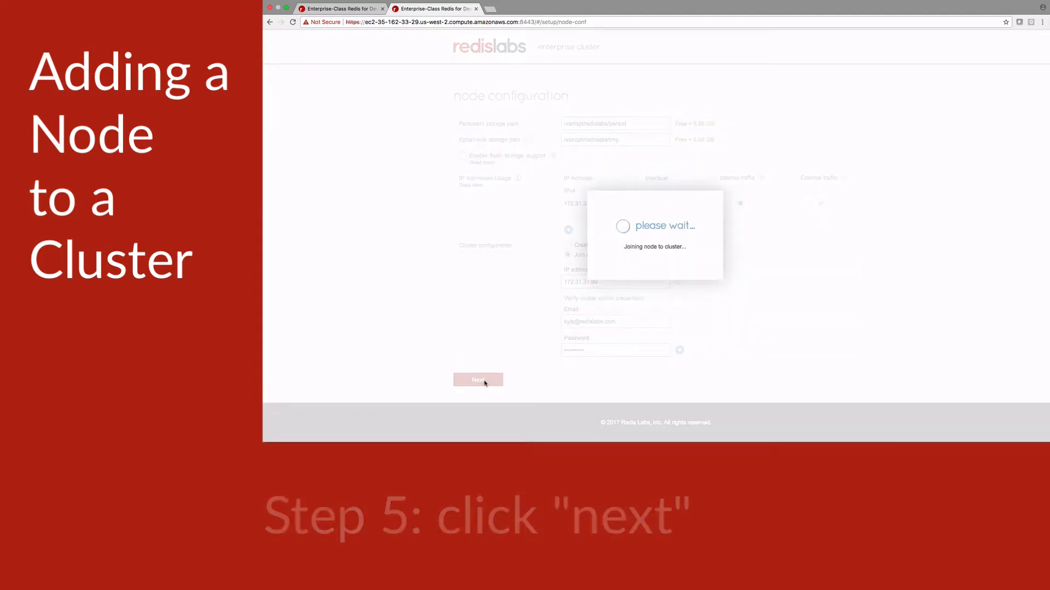
left_click(478, 380)
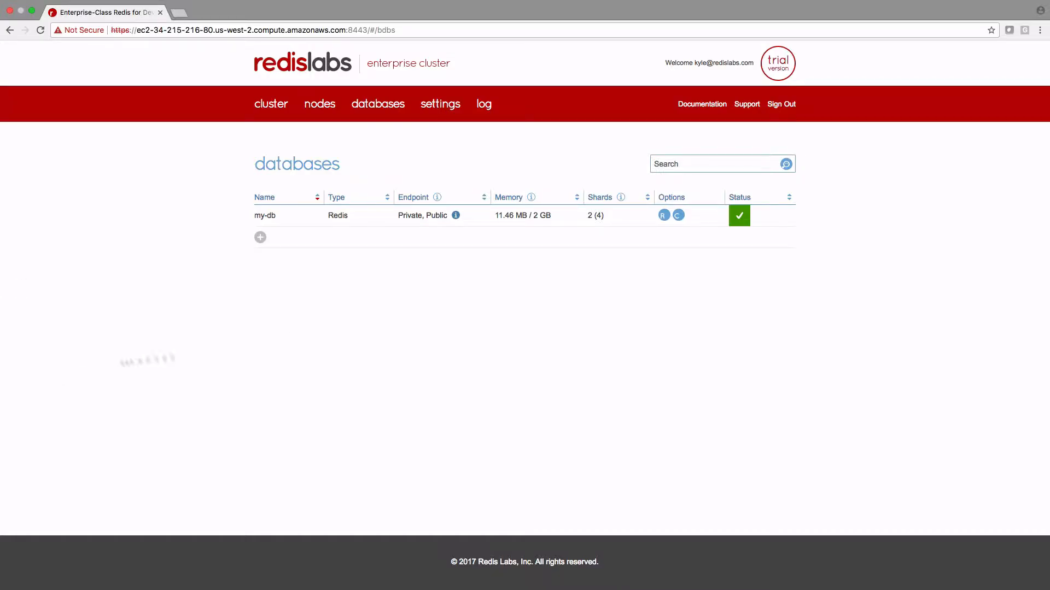
- Set my-db as Replica Of 172.31.24.29:6379 and update the database
left_click(265, 215)
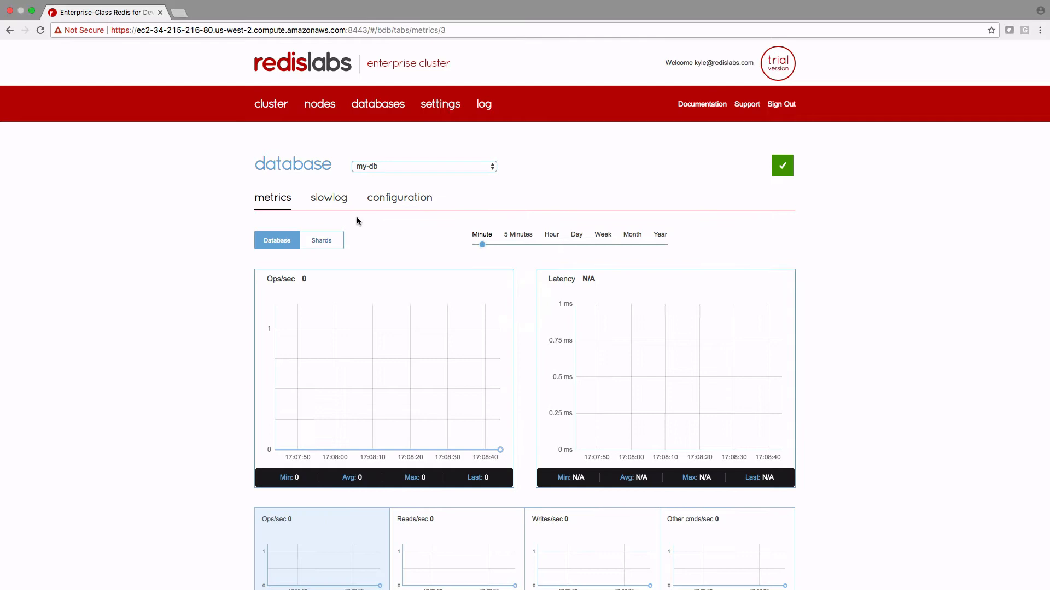
left_click(399, 198)
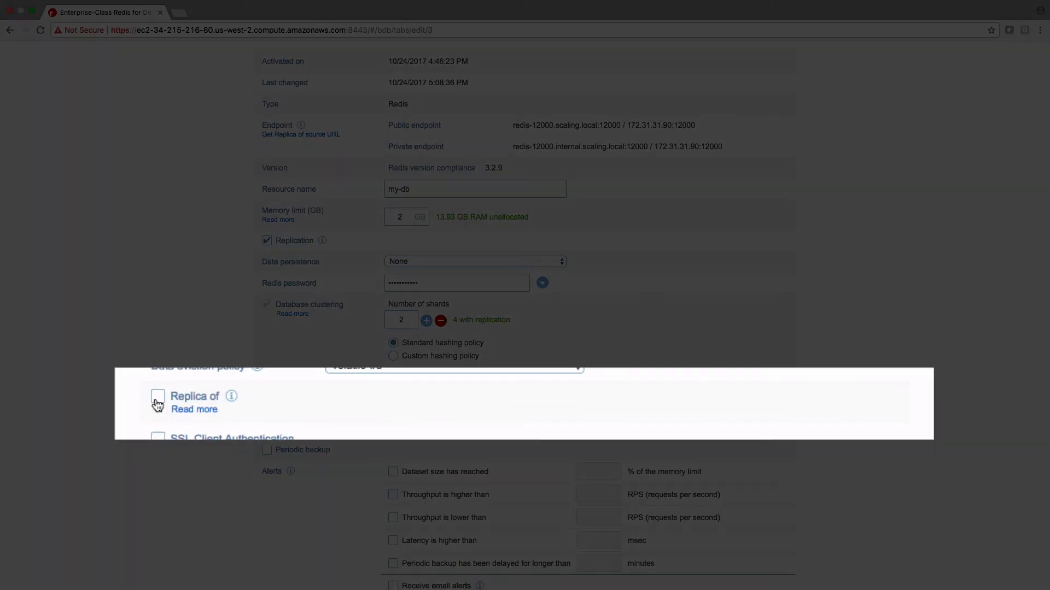
left_click(158, 396)
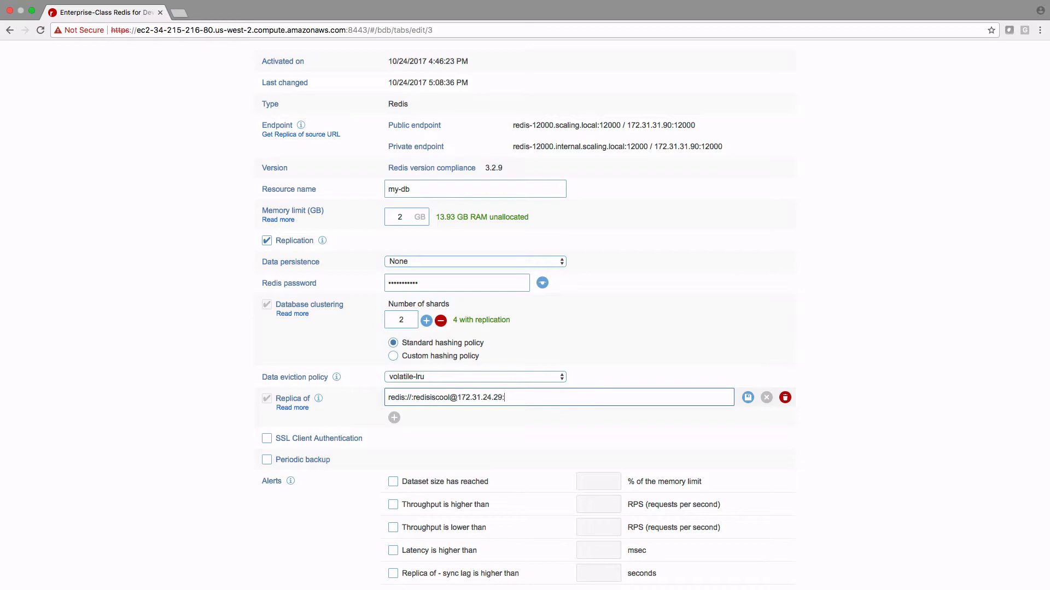
left_click(747, 397)
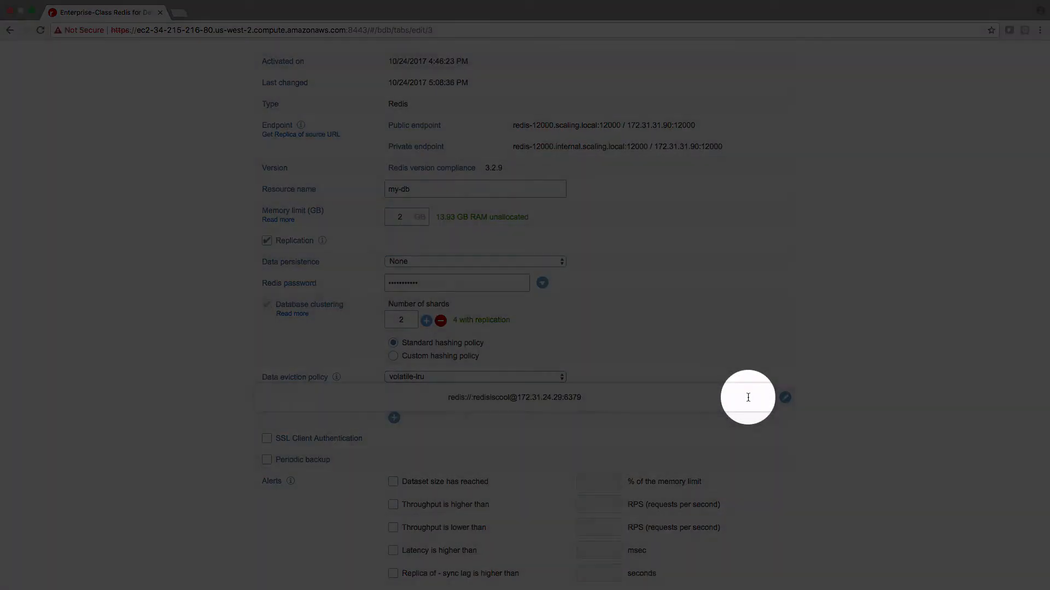
scroll("down", 3)
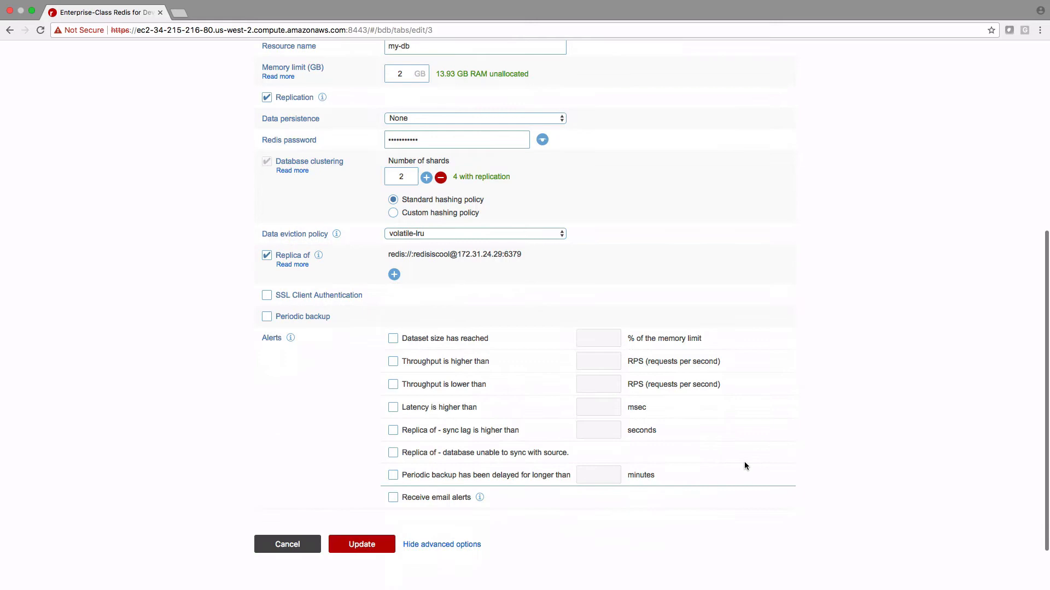
left_click(361, 544)
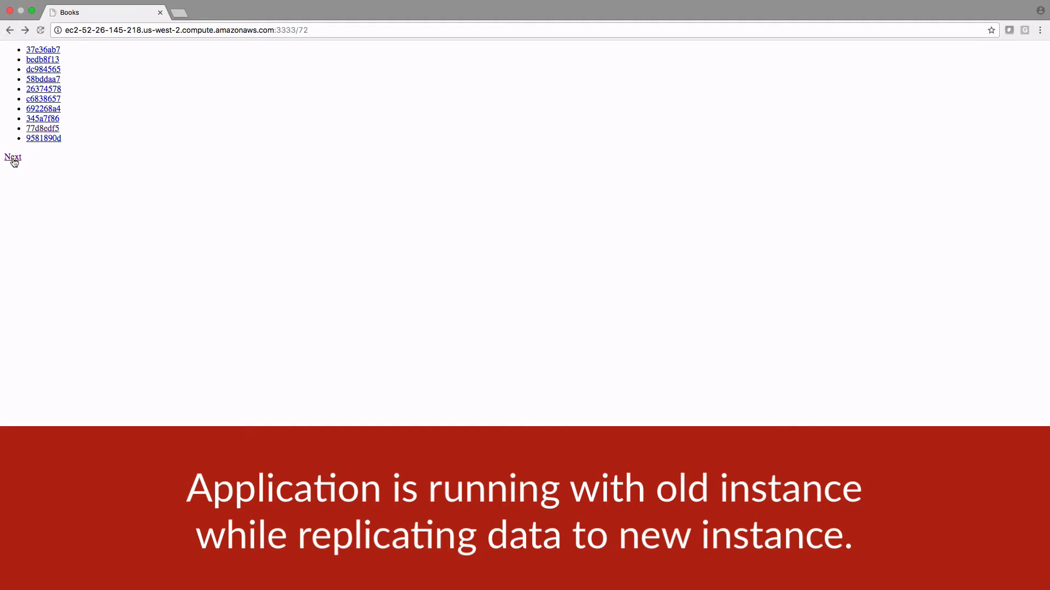
- Page through books, confirm my-db synced, and restart the server with the Redis connection
left_click(13, 157)
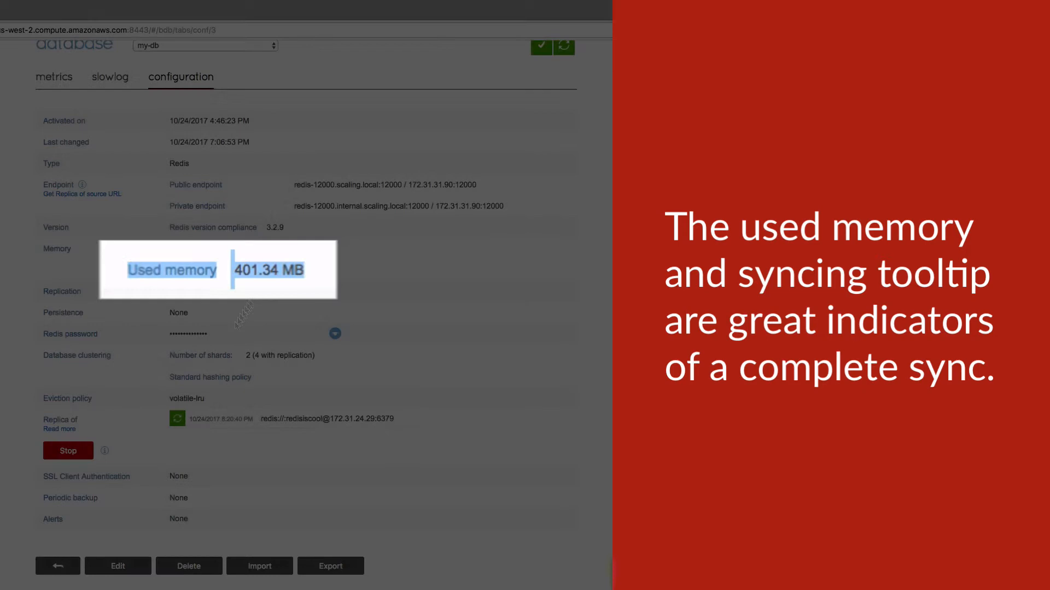
left_click(68, 450)
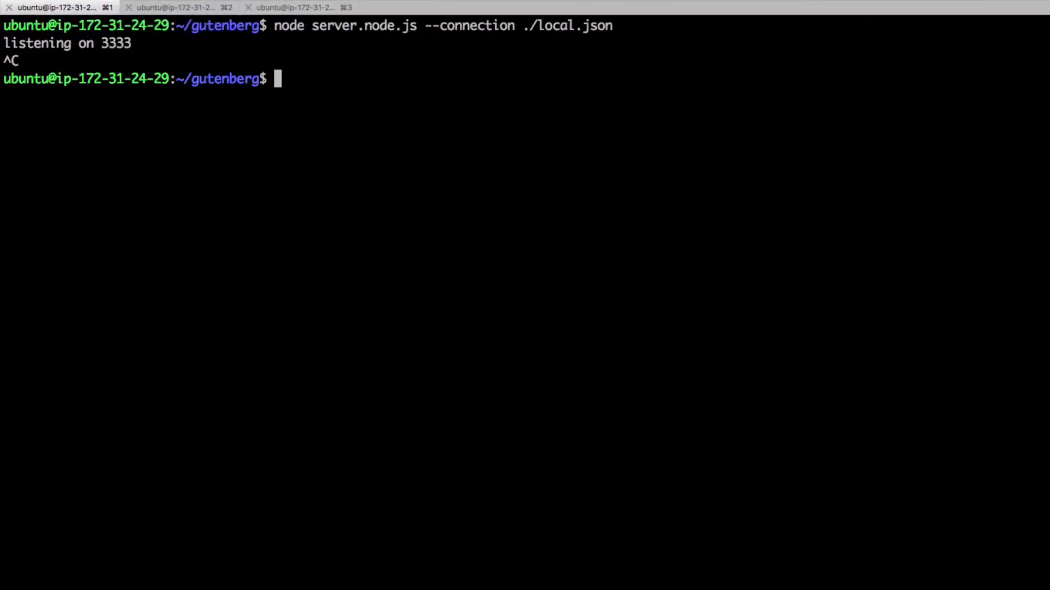
type("node server.node.js --connection ./redis")
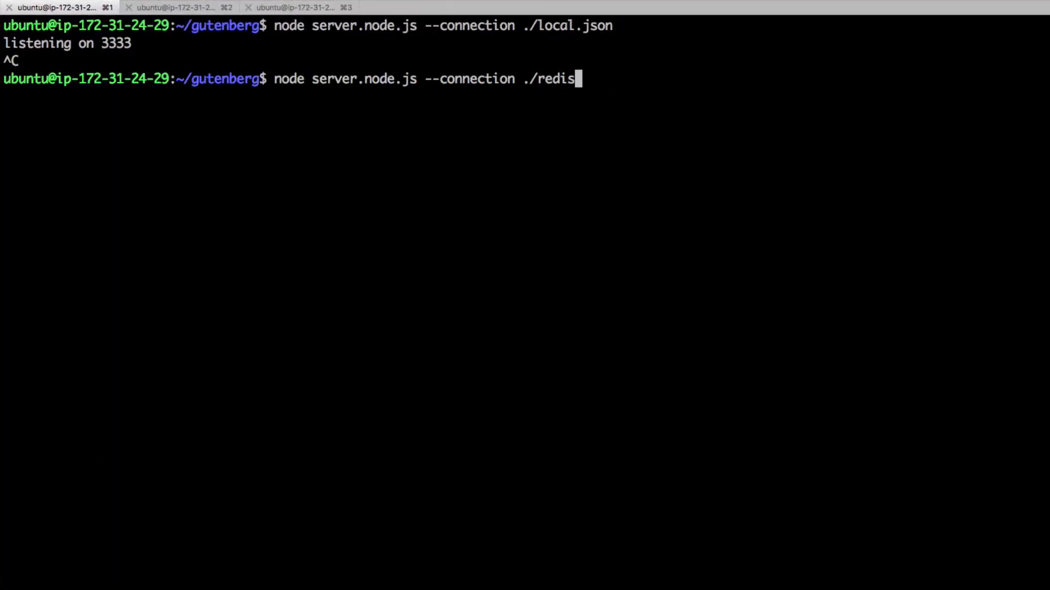